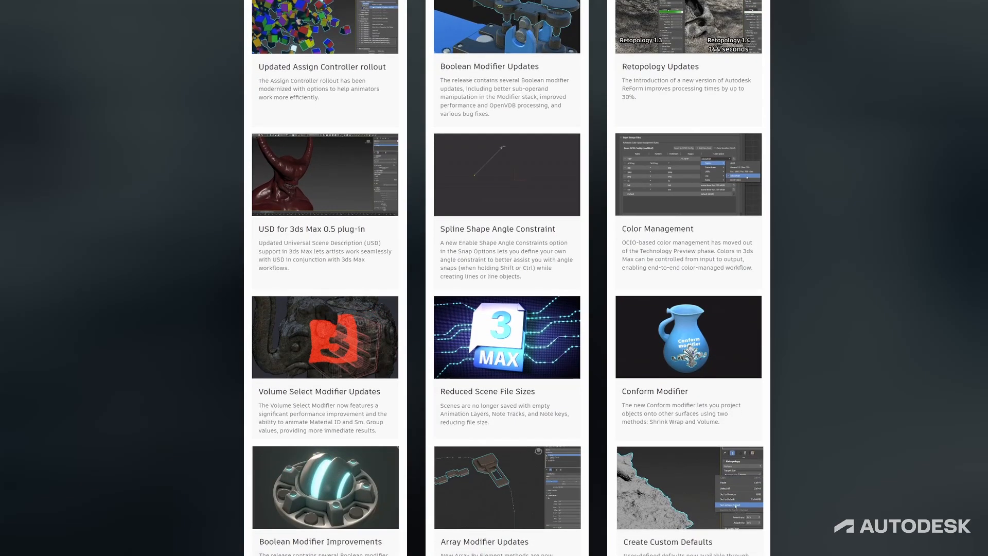
- Scroll the feature grid down to the Smart Extrude Improvements and Boolean Modifier: OpenVDB cards
{"action": "scroll", "scroll_direction": "down", "scroll_amount": 3}
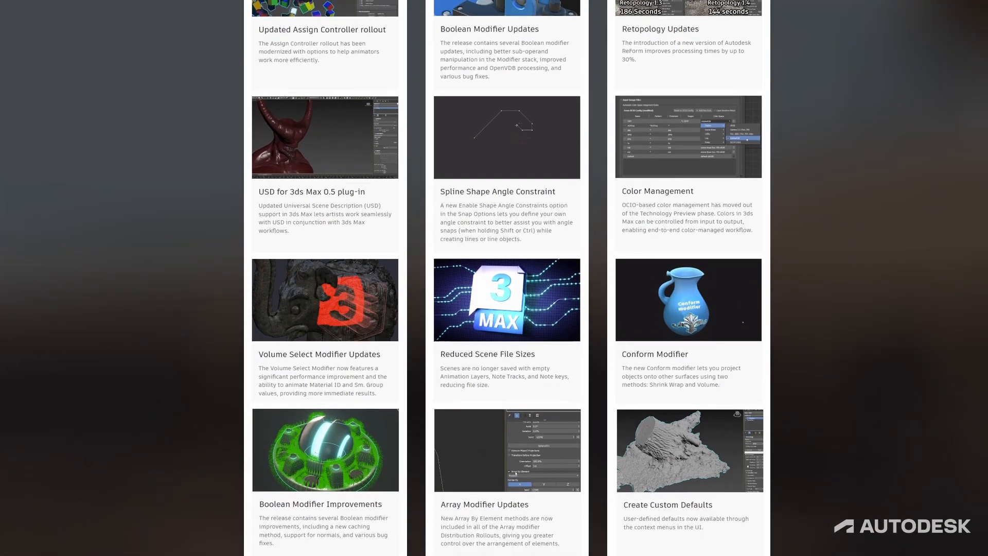
{"action": "scroll", "scroll_direction": "down", "scroll_amount": 3}
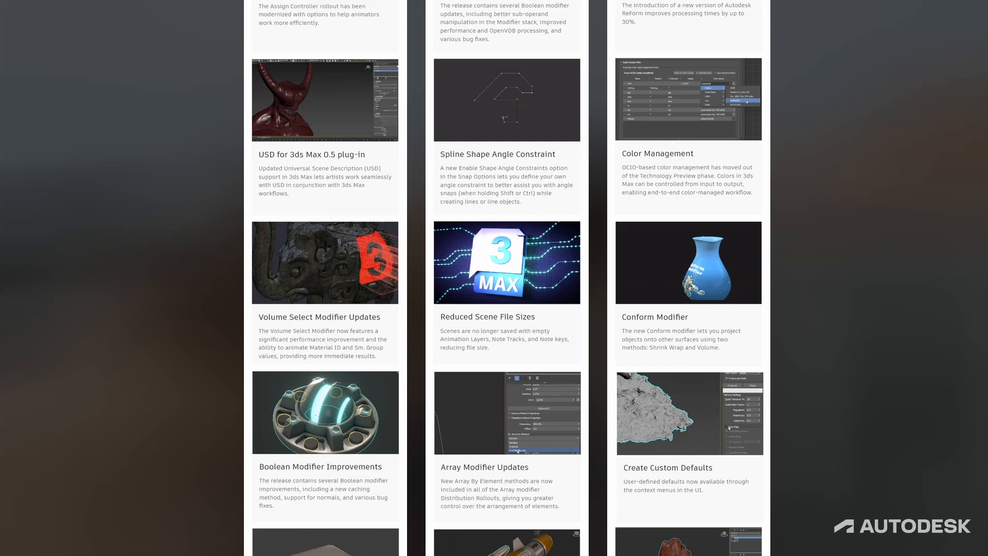
{"action": "scroll", "scroll_direction": "down", "scroll_amount": 3}
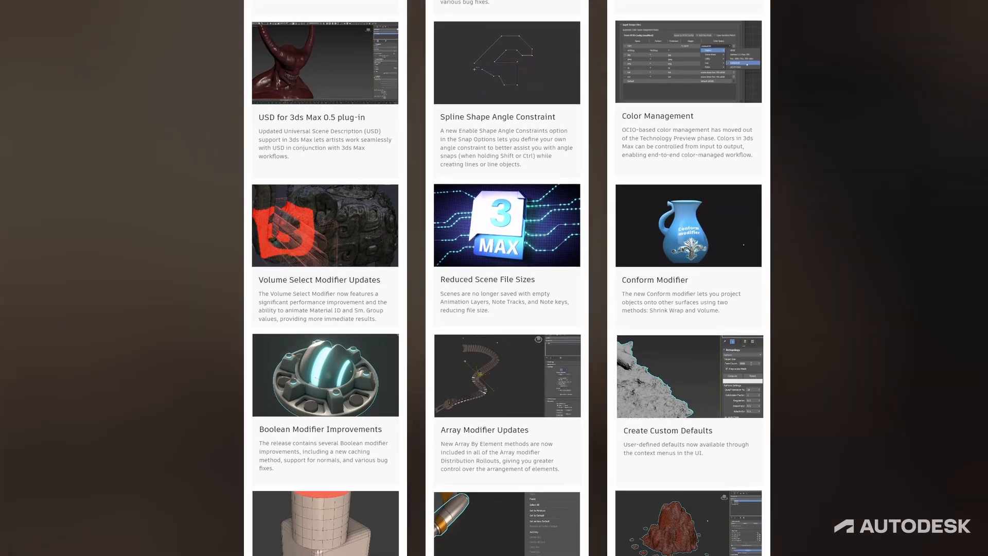
{"action": "scroll", "scroll_direction": "down", "scroll_amount": 3}
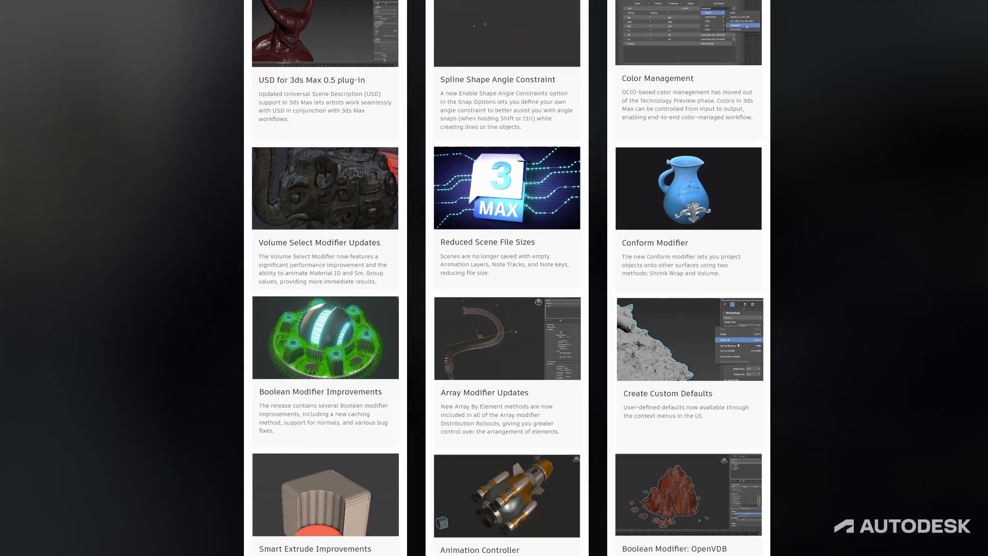
{"action": "scroll", "scroll_direction": "down", "scroll_amount": 3}
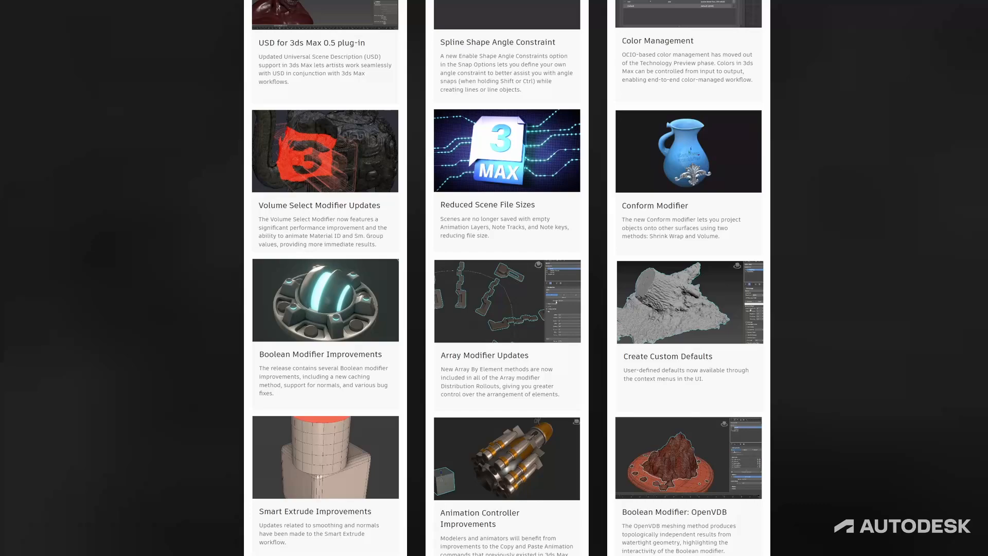
{"action": "scroll", "scroll_direction": "down", "scroll_amount": 3}
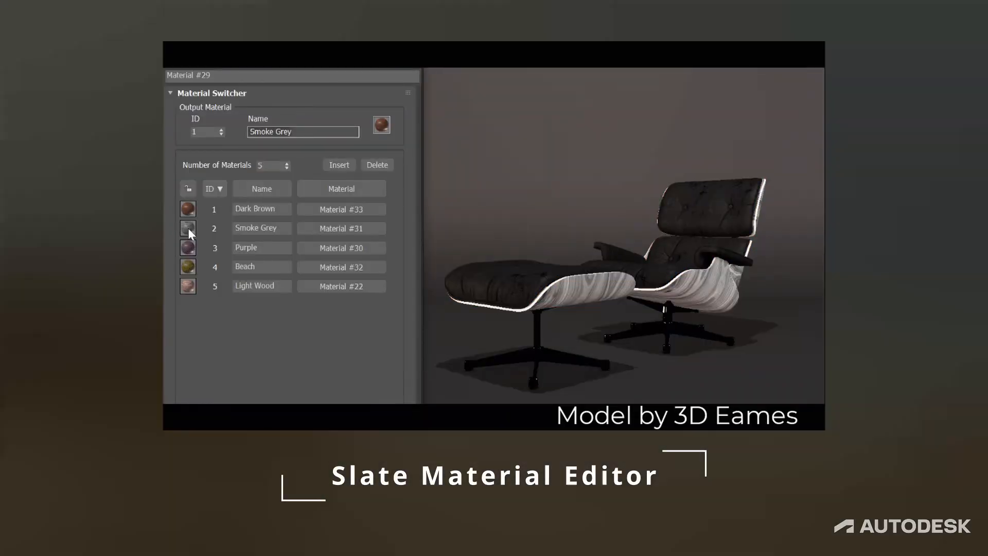
- Switch the lounge chair shell's output material to Purple, then to Beach
{"action": "left_click", "coordinate": [187, 248]}
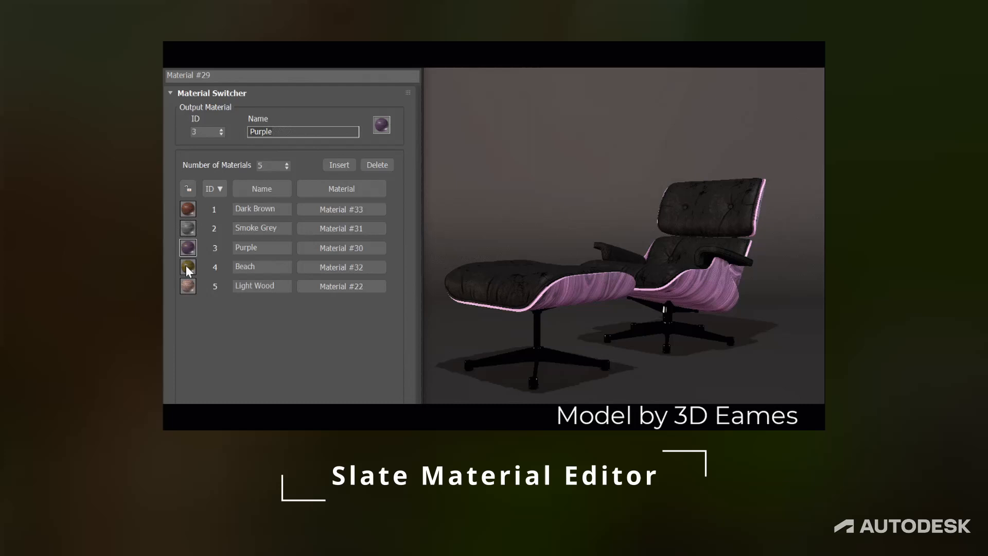
{"action": "left_click", "coordinate": [187, 266]}
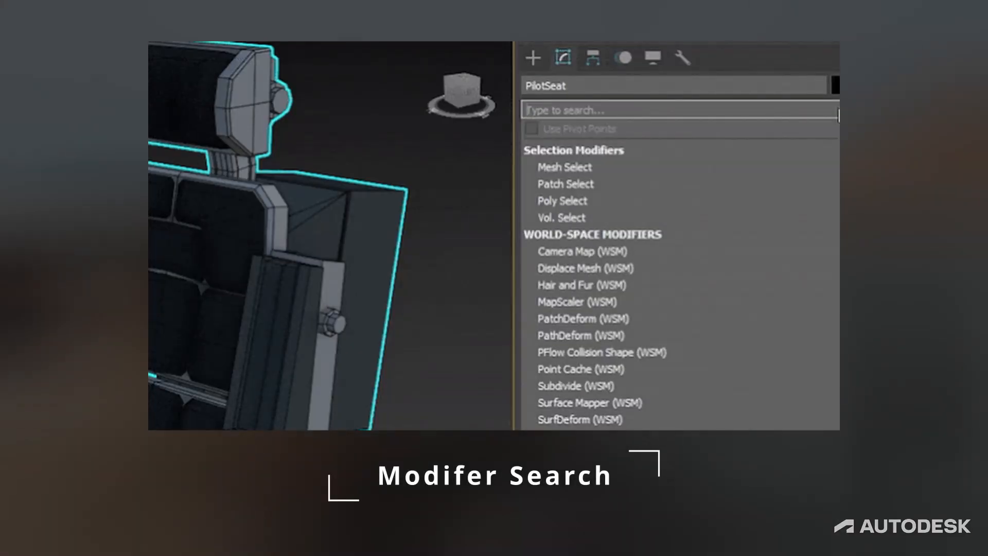
- Filter PilotSeat's modifier list with 'edi' and apply Edit Poly from the results
{"action": "type", "text": "edit p"}
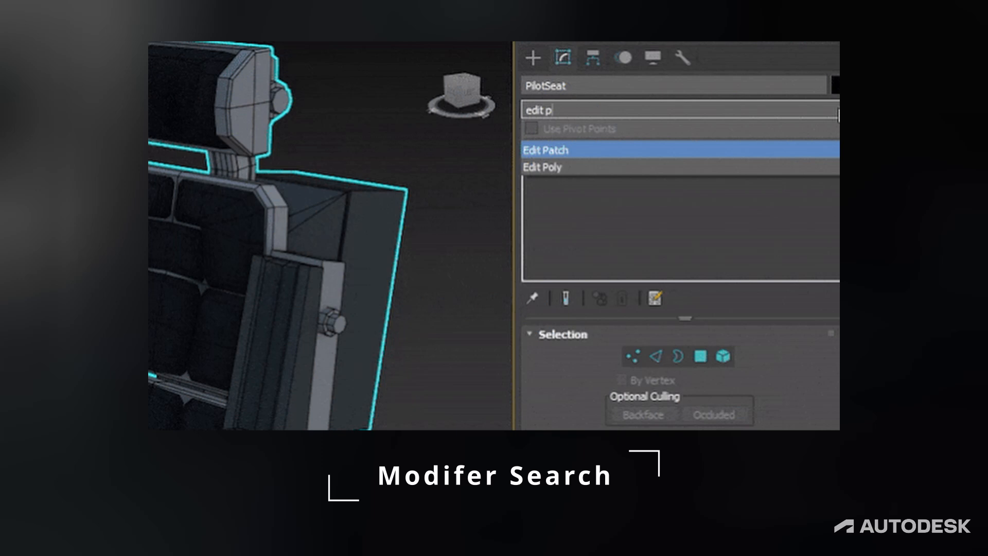
{"action": "left_click", "coordinate": [543, 166]}
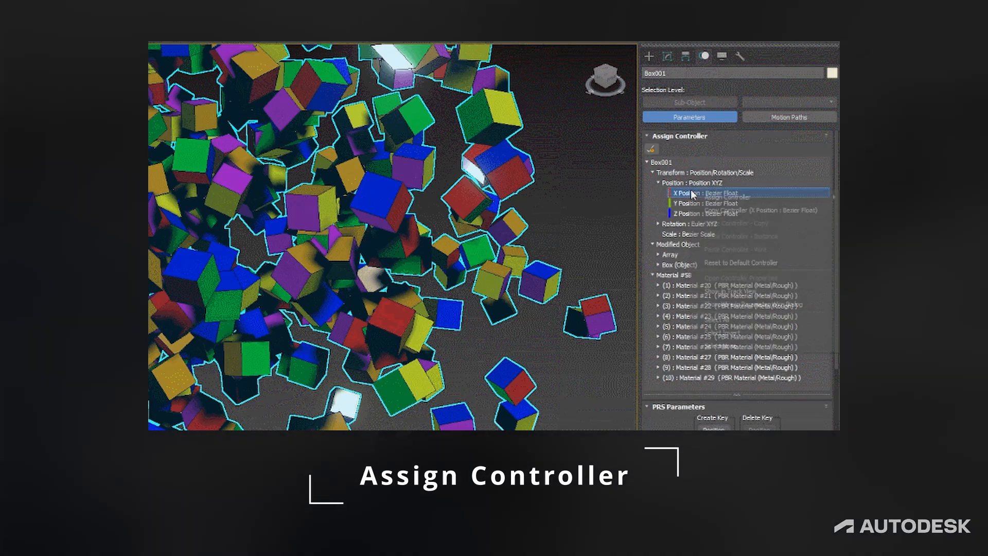
- Copy Box001's X Position On/Off controller and paste it onto the Z Position track
{"action": "right_click", "coordinate": [684, 192]}
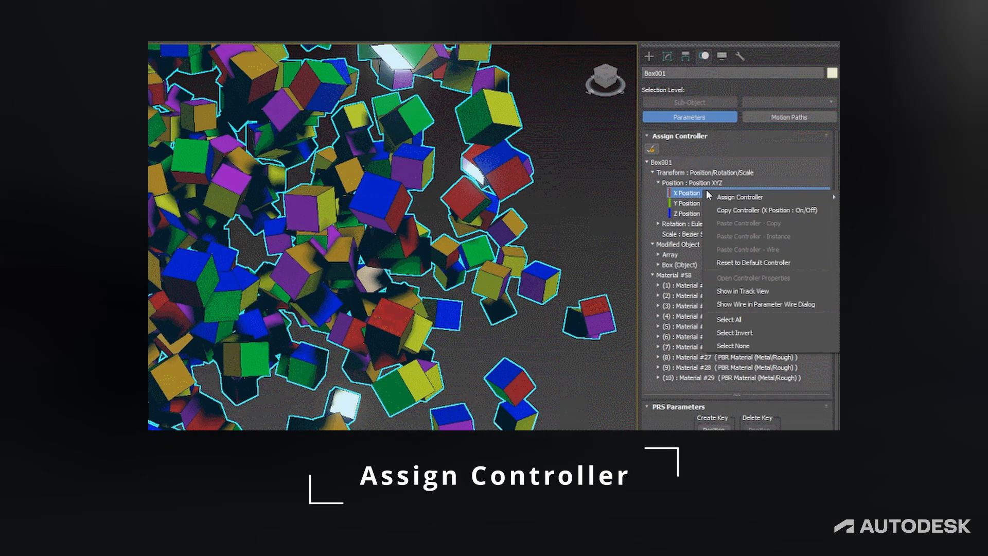
{"action": "left_click", "coordinate": [686, 213]}
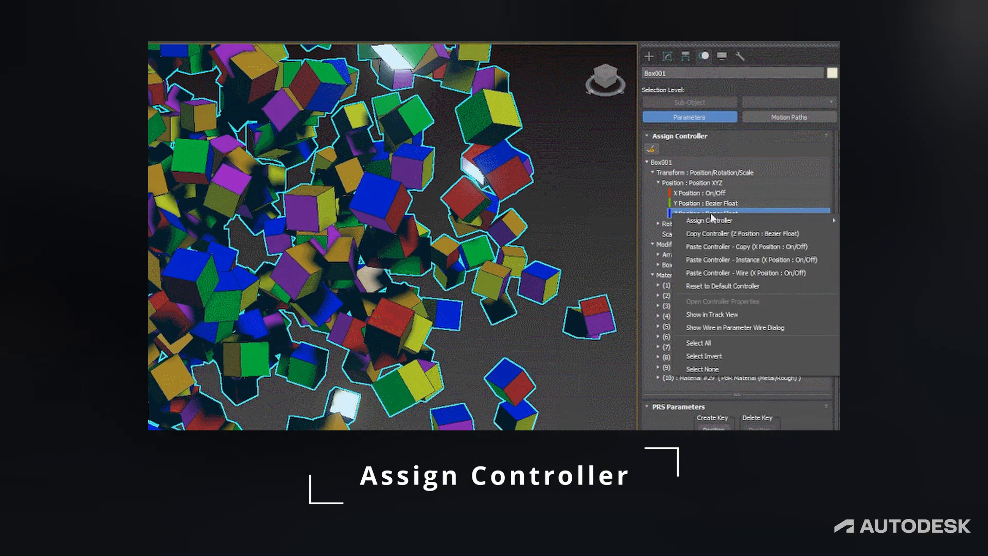
{"action": "left_click", "coordinate": [709, 220]}
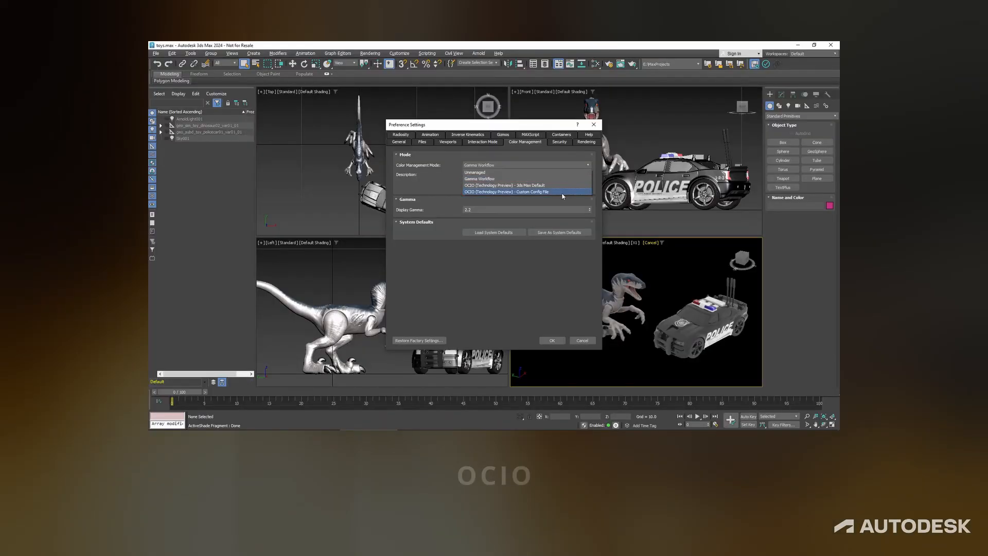
- Set color management to OCIO Custom Config File, confirm, and then confirm a material color choice
{"action": "left_click", "coordinate": [515, 184]}
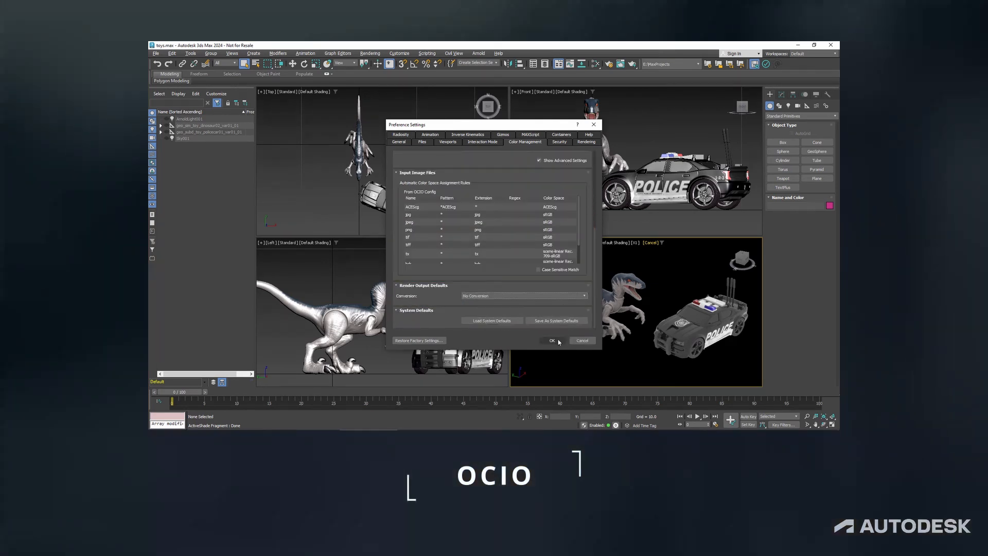
{"action": "left_click", "coordinate": [552, 340]}
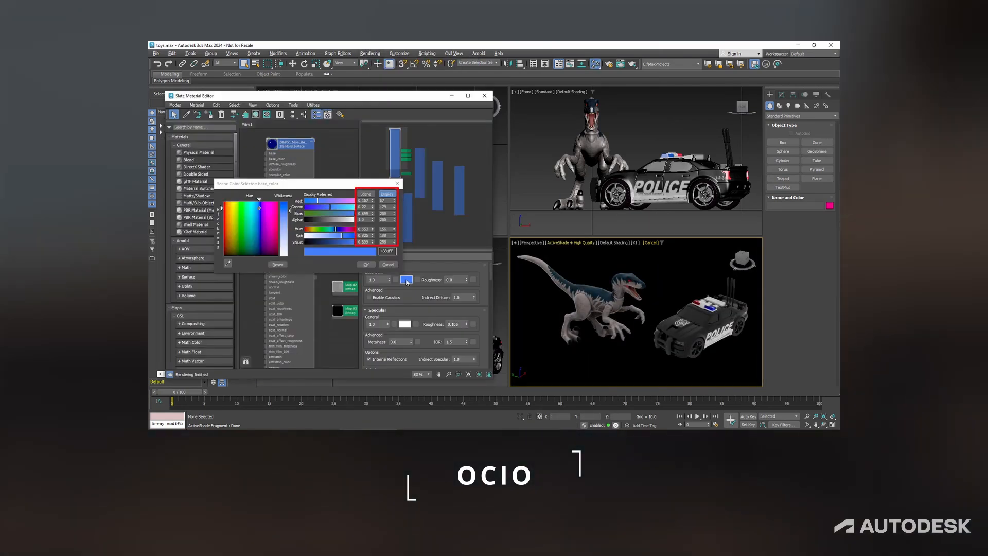
{"action": "left_click", "coordinate": [367, 264]}
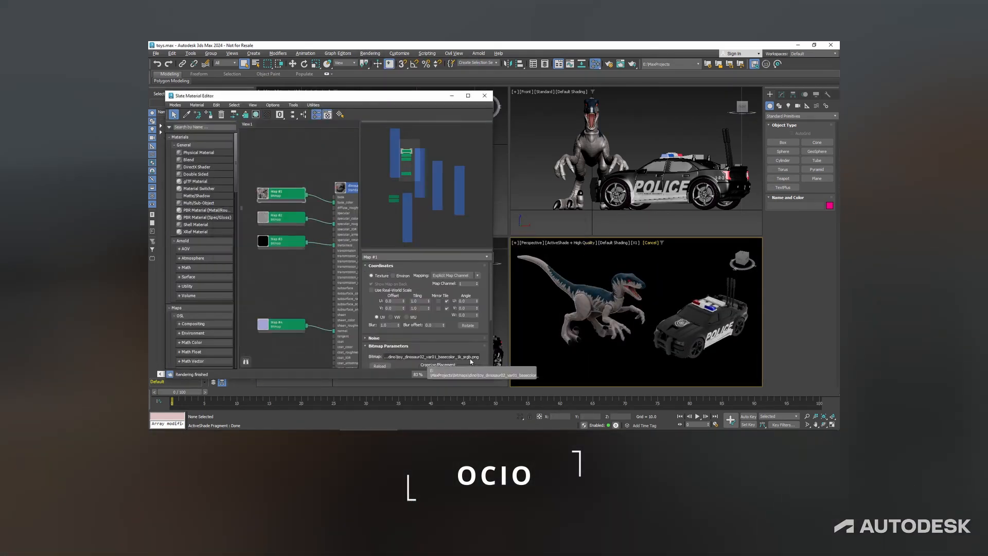
{"action": "left_click", "coordinate": [468, 140]}
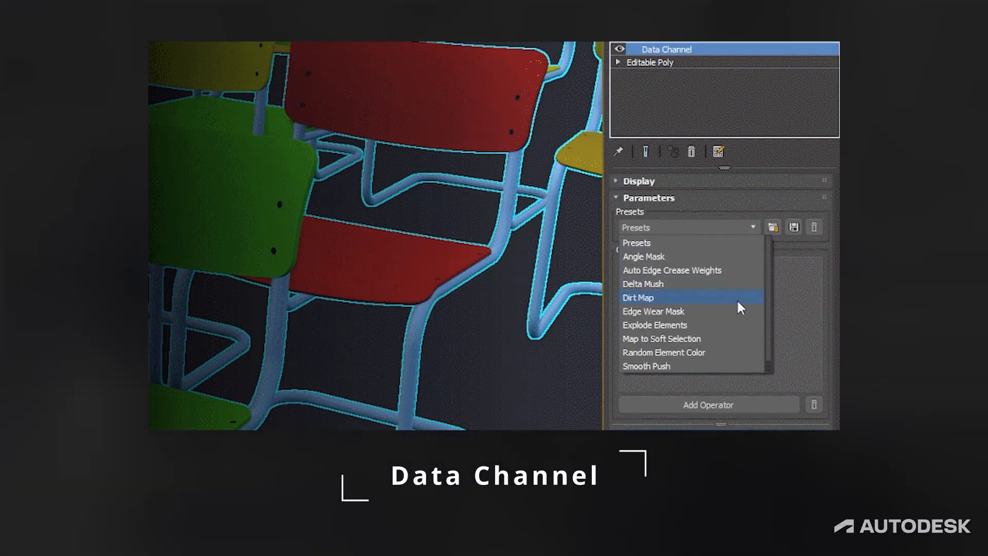
{"action": "mouse_move", "coordinate": [716, 367]}
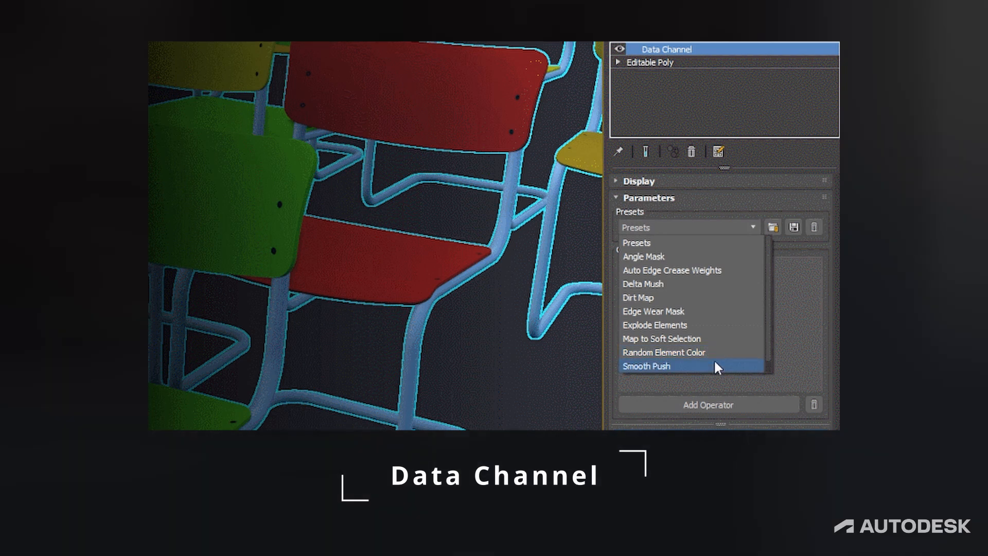
{"action": "mouse_move", "coordinate": [753, 240]}
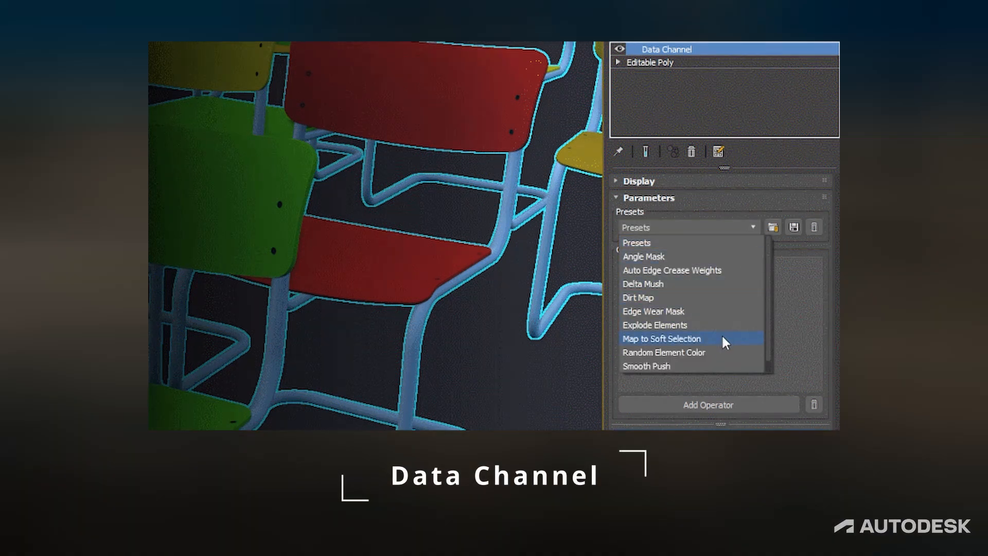
{"action": "mouse_move", "coordinate": [717, 368]}
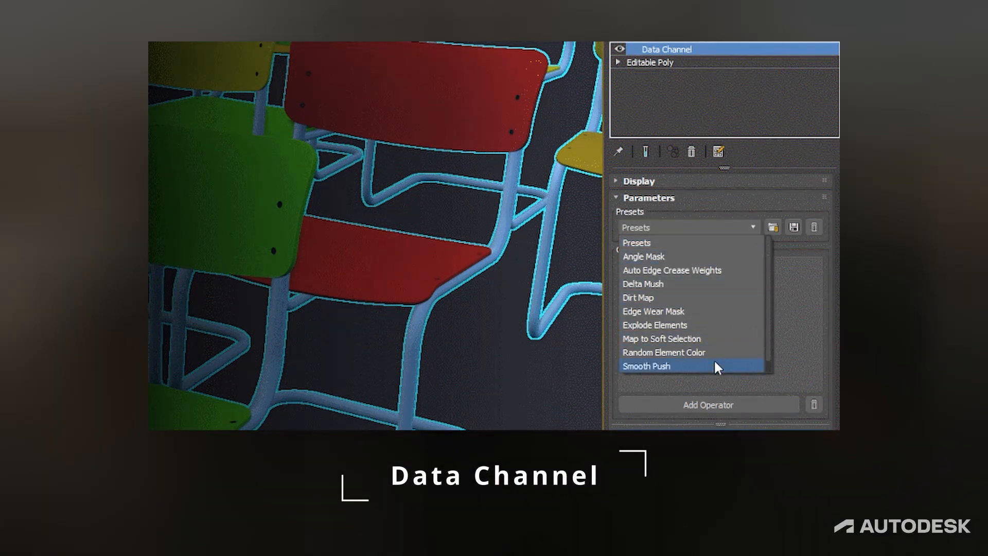